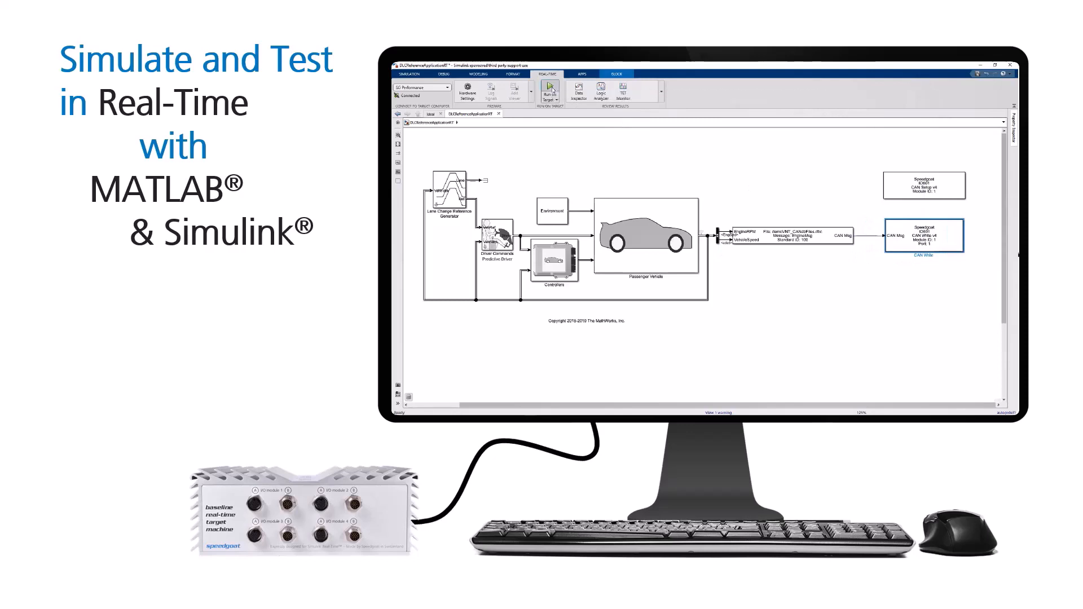
# Run the vehicle model on the real-time target and bring up its logged signals.
pyautogui.click(549, 91)
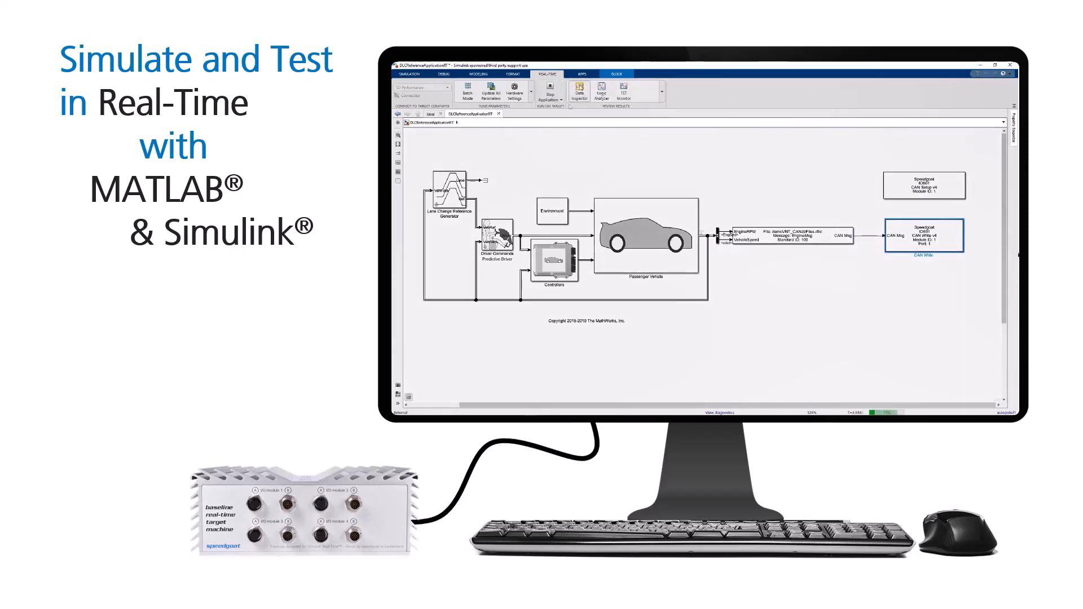
pyautogui.click(579, 90)
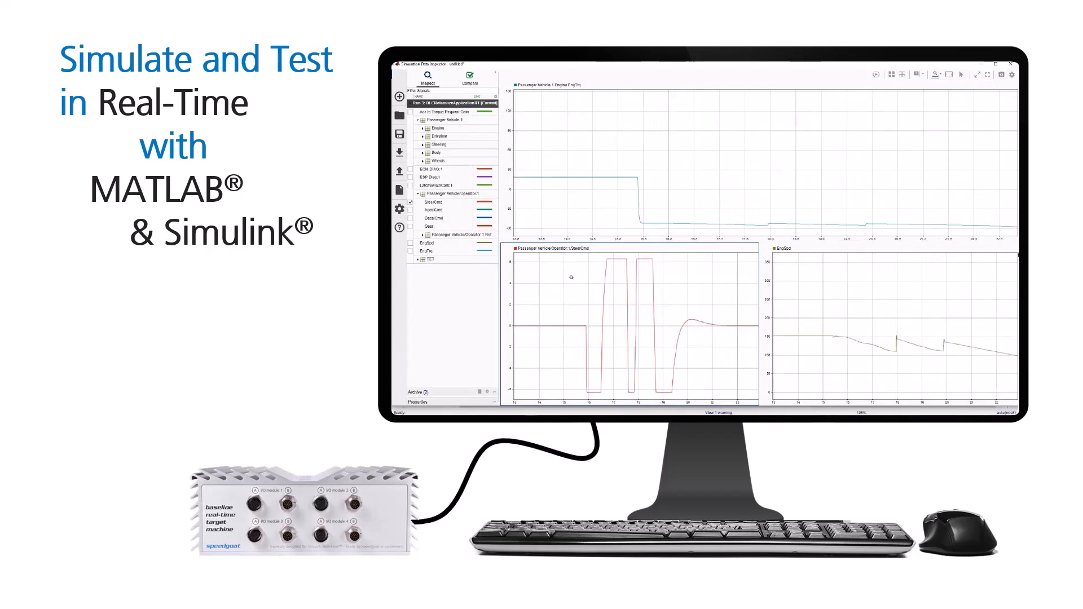
# Review the steering command and engine speed traces in the Data Inspector.
pyautogui.click(469, 78)
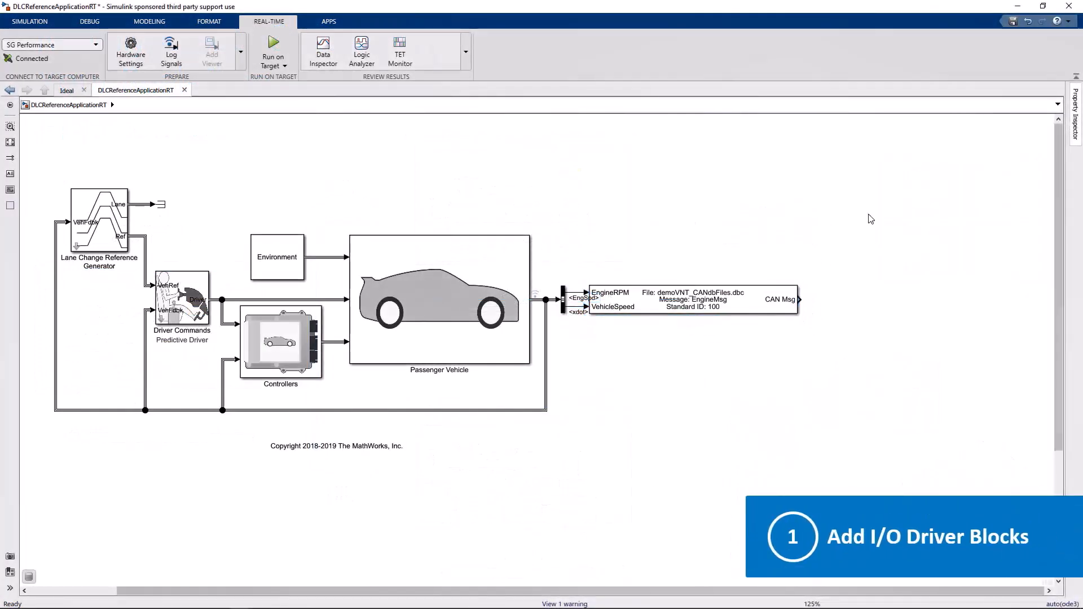
# Insert a Speedgoat IO601 CAN Setup block and a CAN Write block fed by CAN Msg.
pyautogui.write('IO601 setup')
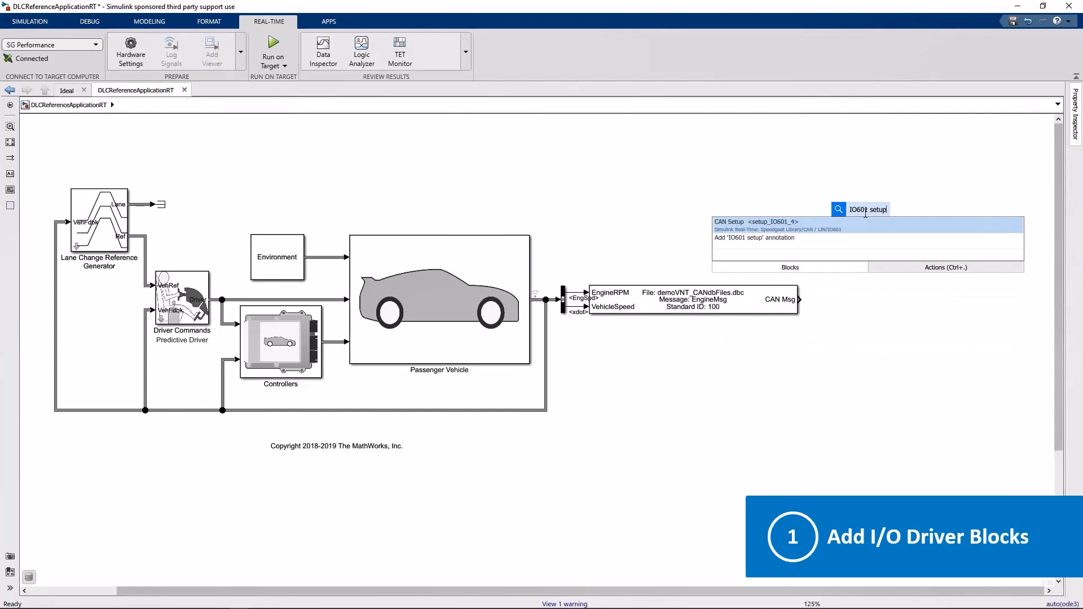
pyautogui.click(756, 221)
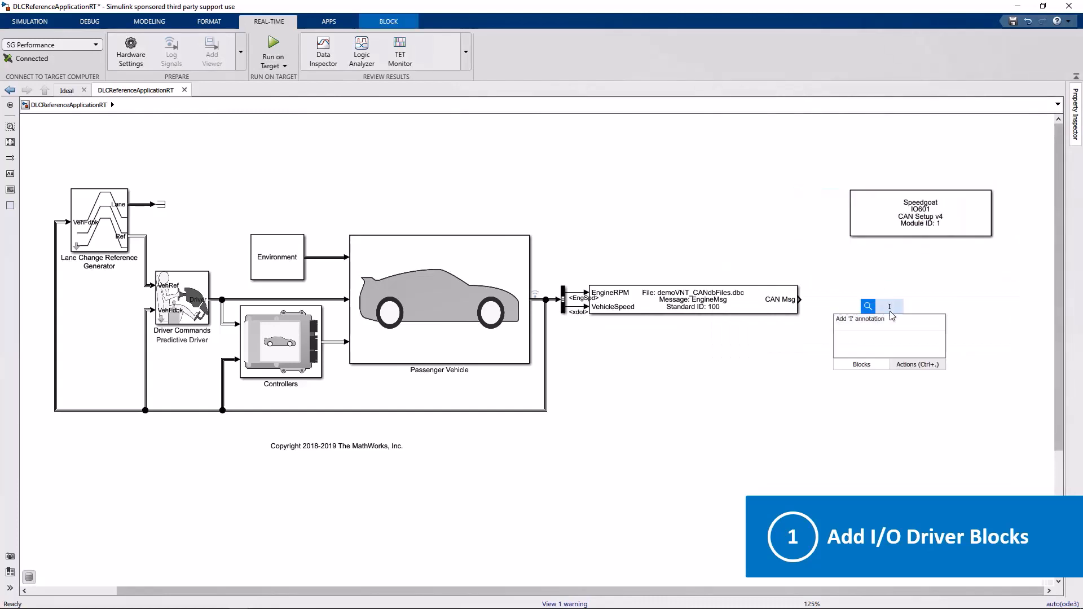
pyautogui.click(867, 306)
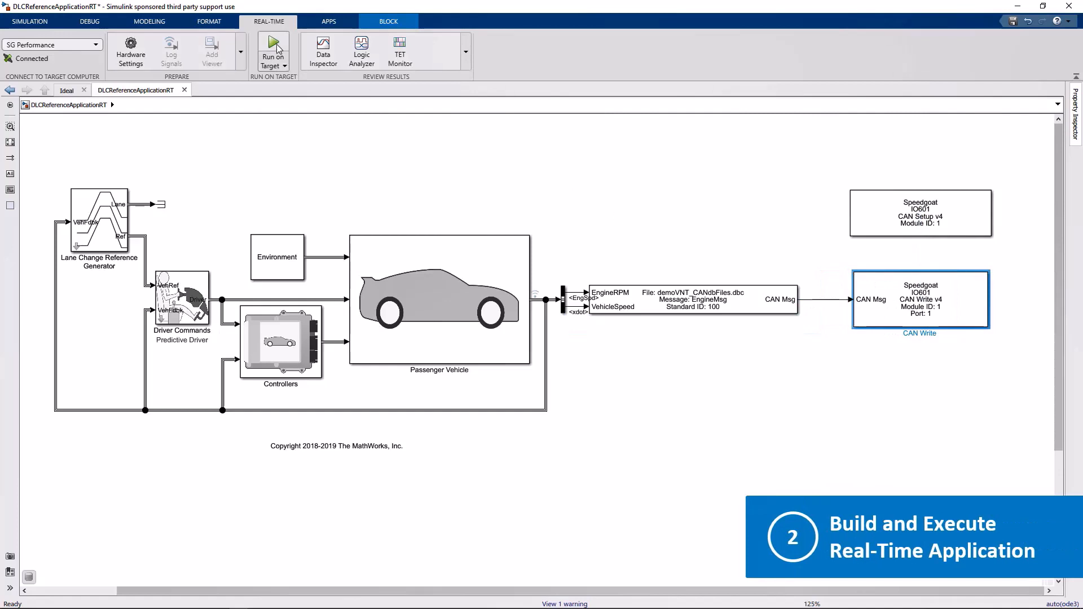
# Build the CAN-equipped model, run it on the target and bring up its logged signals.
pyautogui.click(272, 49)
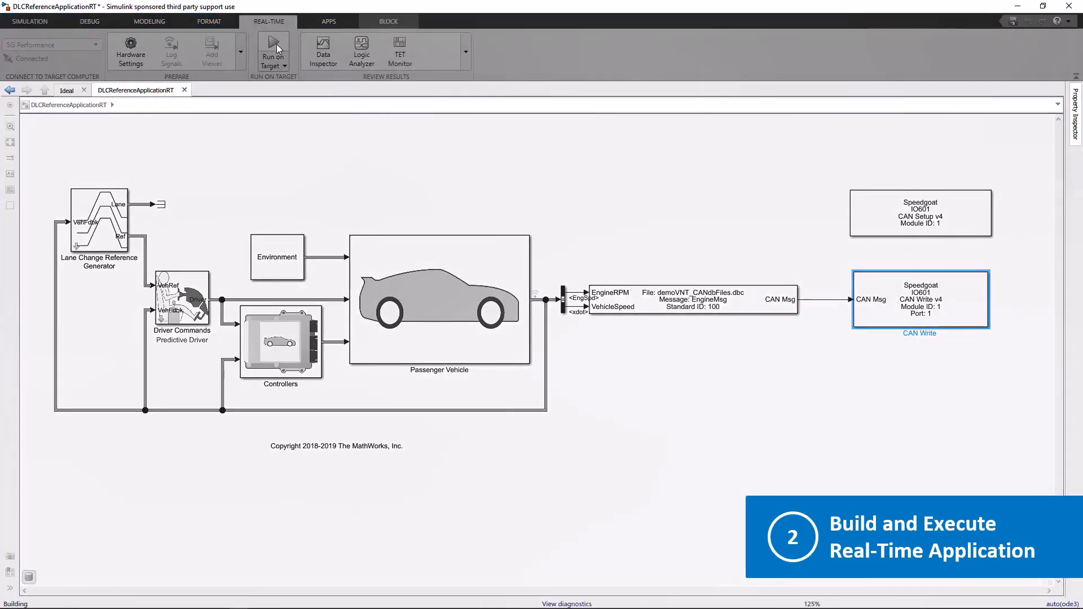
pyautogui.click(273, 51)
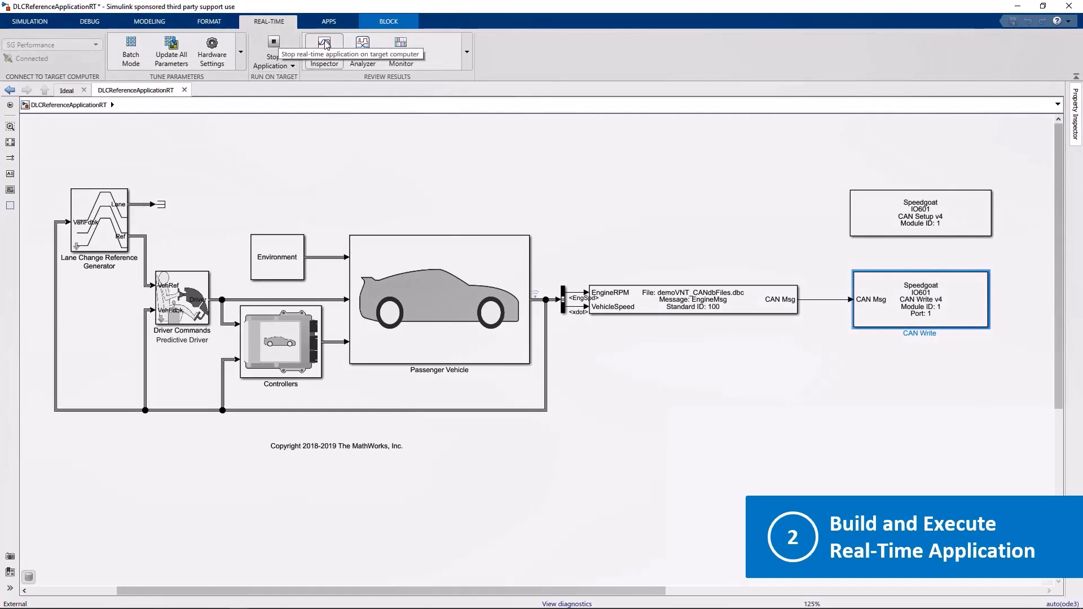
pyautogui.click(272, 49)
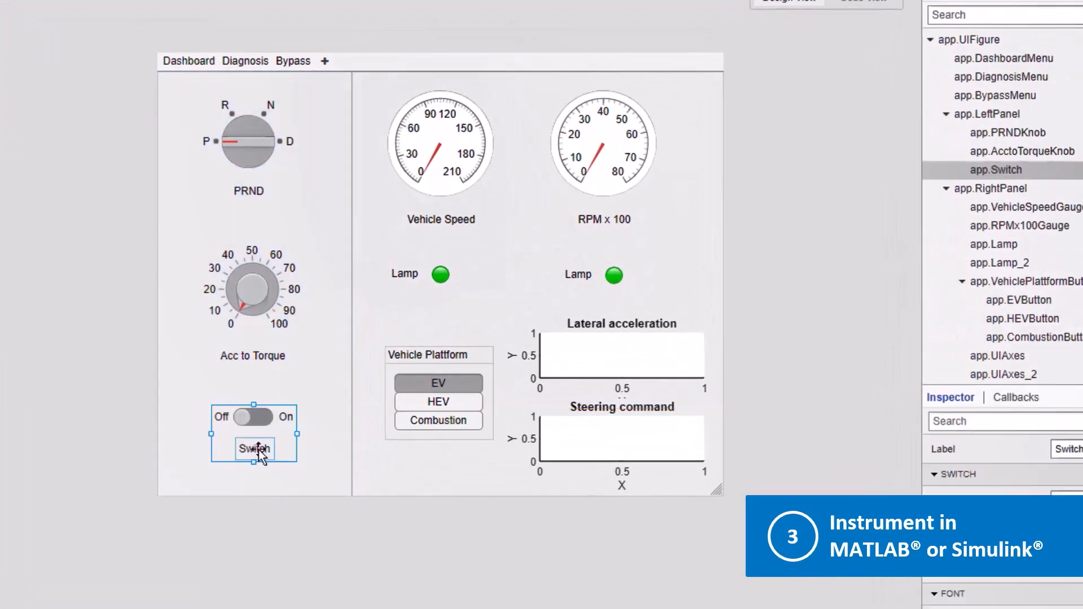
# Relabel the dashboard's on/off switch as 'ESP'.
pyautogui.write('ESP')
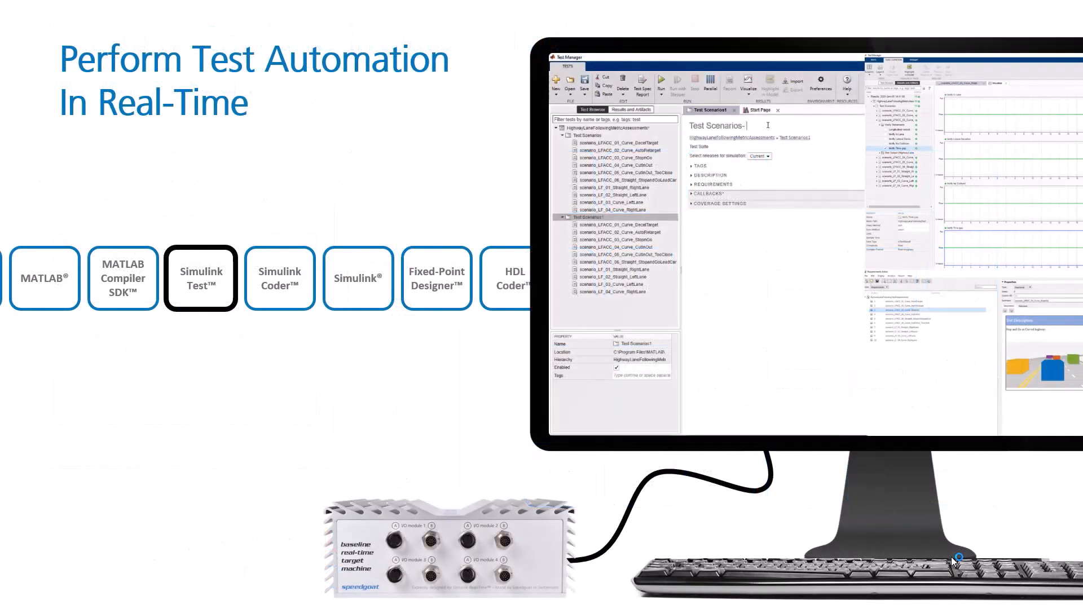
# Rename the lane-following test suite to 'Test Scenarios- Real-Time'.
pyautogui.write('Real-Time')
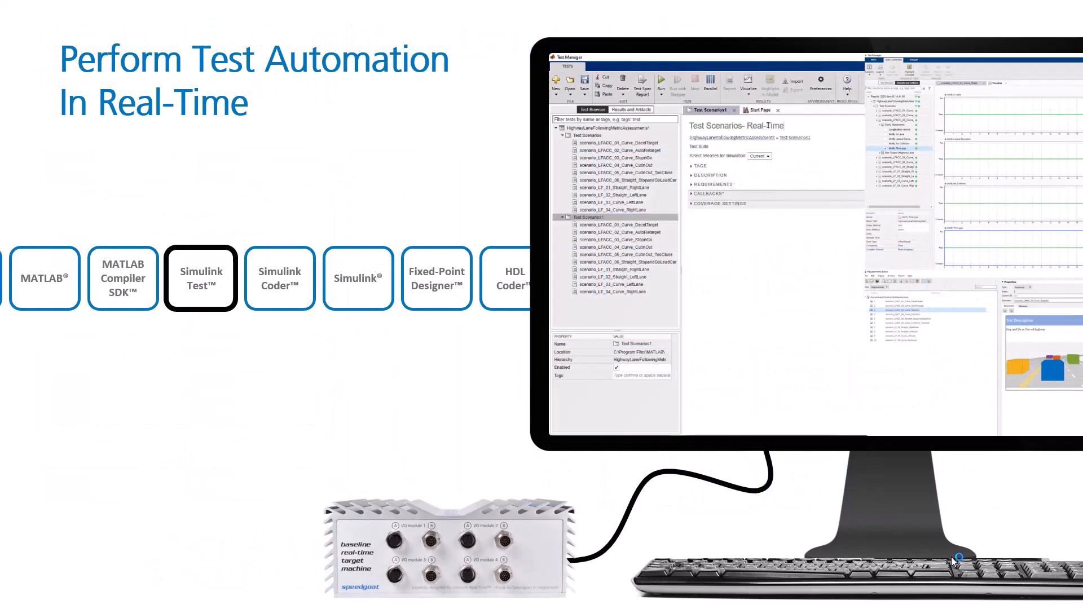